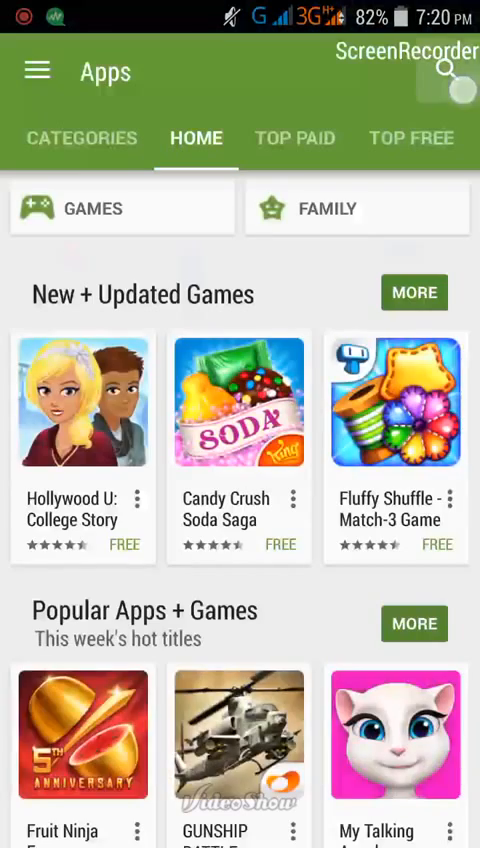
- Search the Play Store for 'Hi font' to list HiFont as installed
{"action": "left_click", "coordinate": [448, 72]}
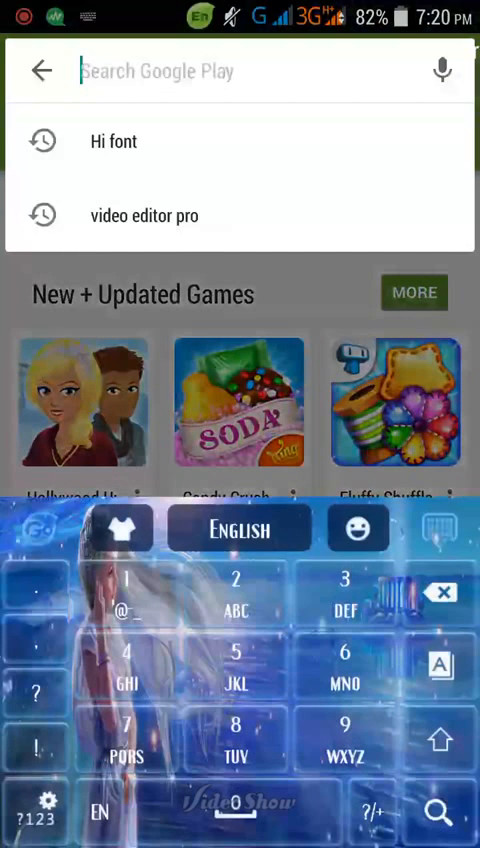
{"action": "type", "text": "H"}
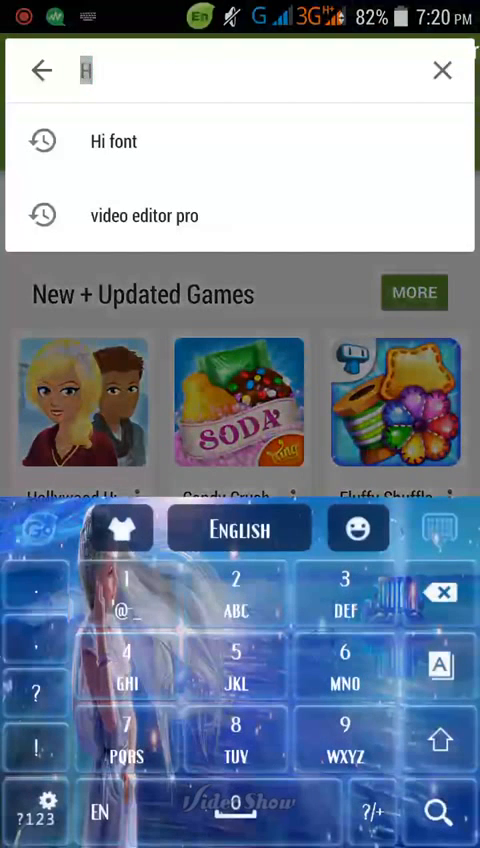
{"action": "type", "text": "i font"}
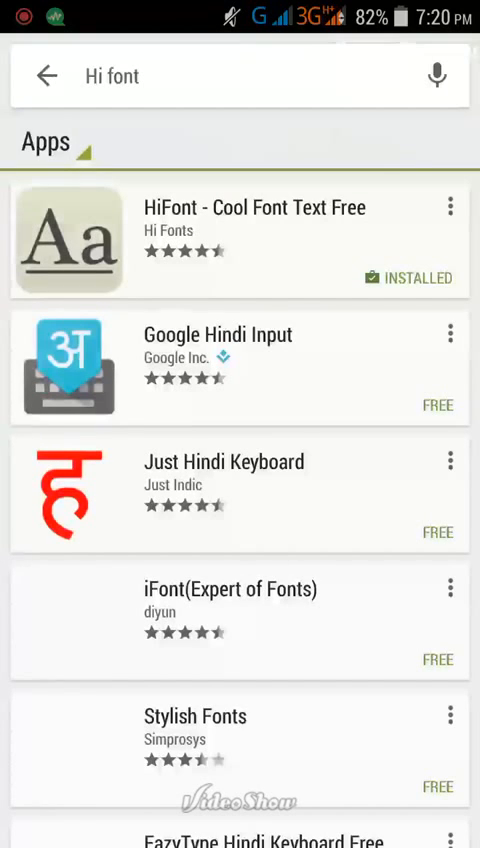
- Read through the full description on the HiFont – Cool Font Text Free store page
{"action": "left_click", "coordinate": [240, 238]}
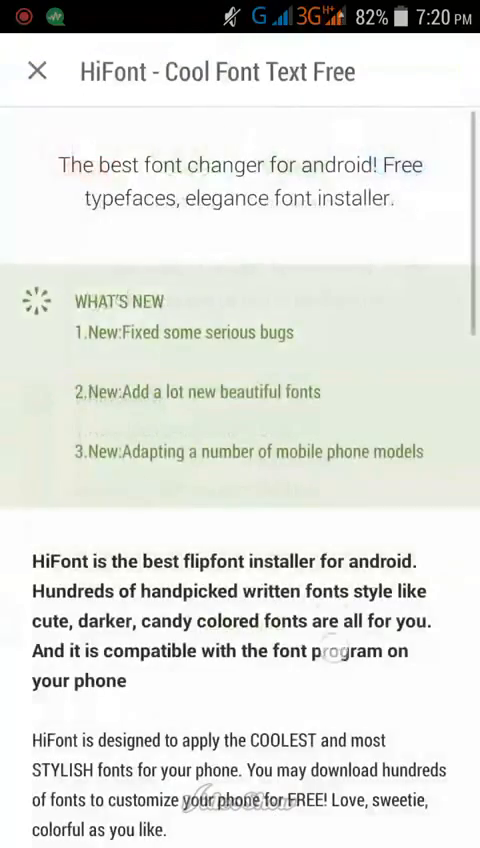
{"action": "scroll", "scroll_direction": "down", "scroll_amount": 3}
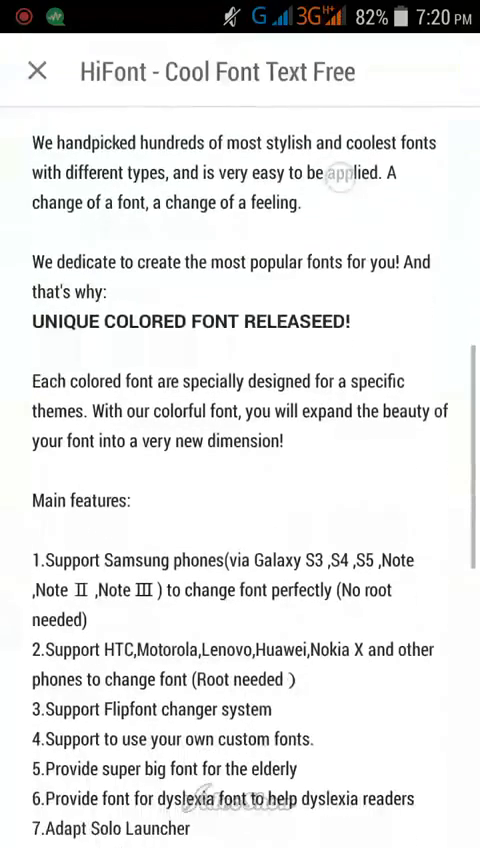
{"action": "scroll", "scroll_direction": "down", "scroll_amount": 3}
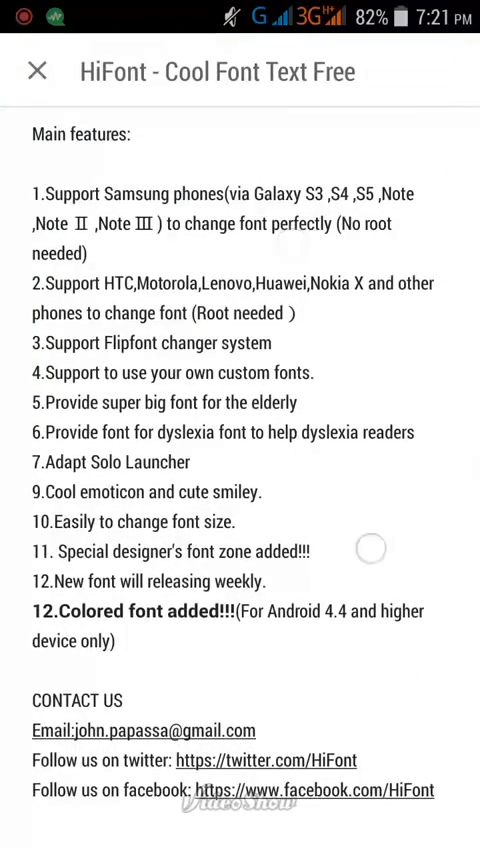
{"action": "scroll", "scroll_direction": "down", "scroll_amount": 3}
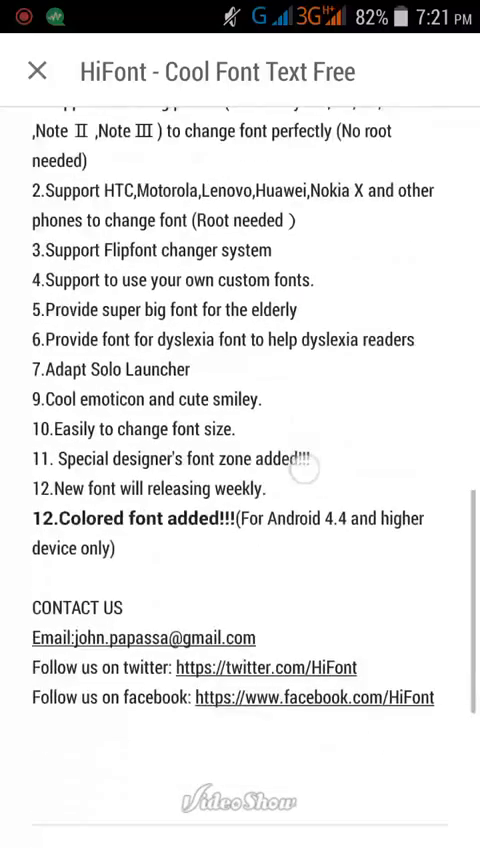
{"action": "scroll", "scroll_direction": "down", "scroll_amount": 3}
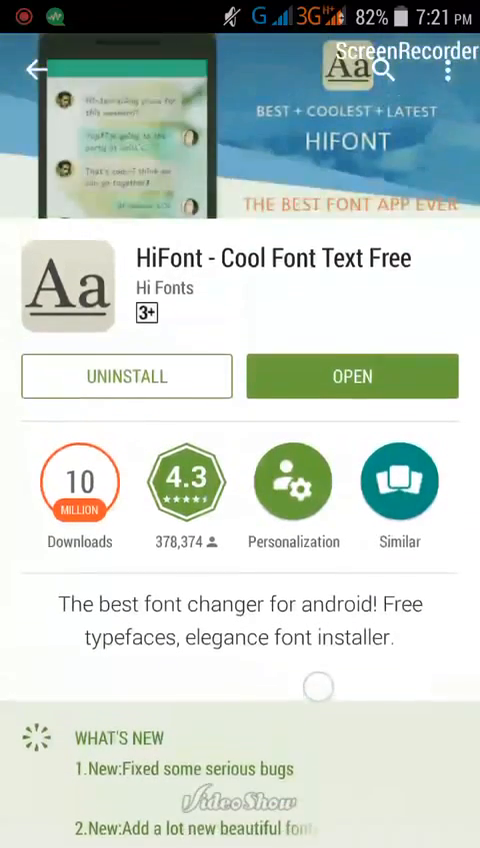
- Launch HiFont from its store page, landing on the New fonts list
{"action": "left_click", "coordinate": [352, 376]}
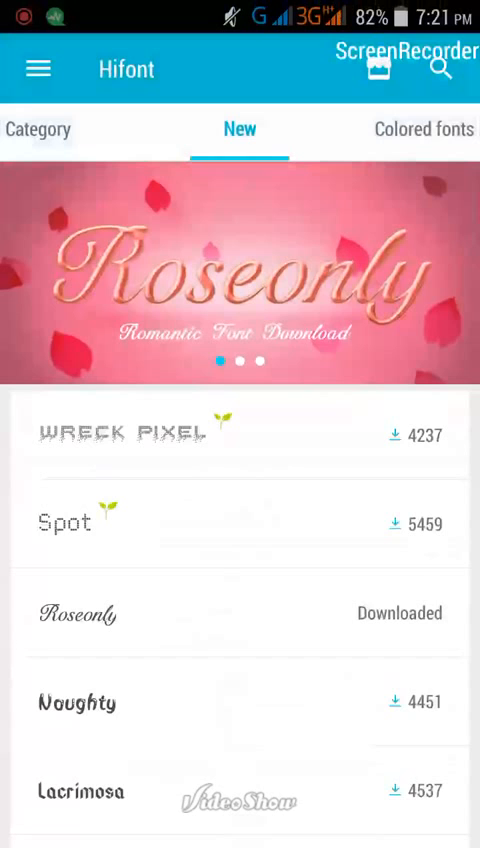
- Browse the Category and All font lists, then reach My Font with Roseonly, Montage, Devroye and Amaranth
{"action": "left_click", "coordinate": [240, 128]}
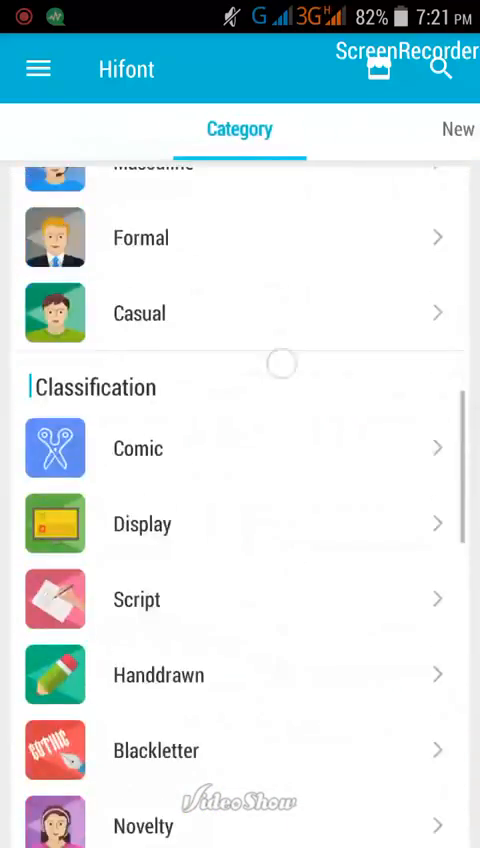
{"action": "scroll", "scroll_direction": "down", "scroll_amount": 3}
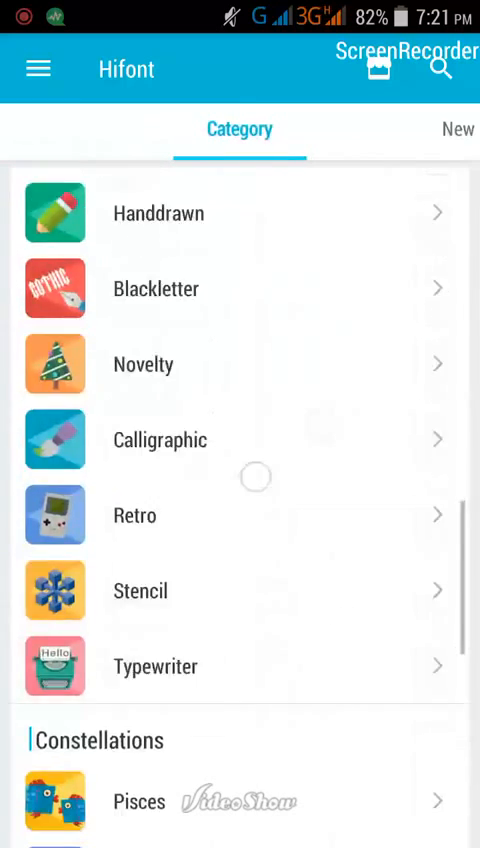
{"action": "scroll", "scroll_direction": "down", "scroll_amount": 3}
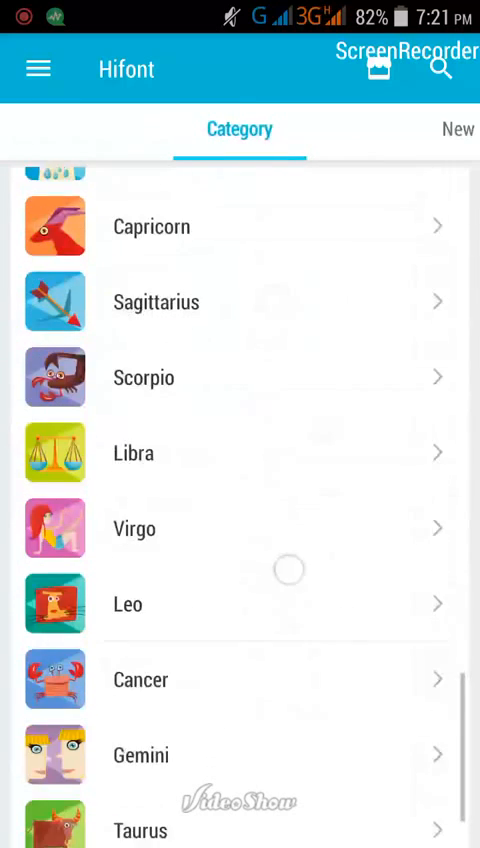
{"action": "left_click", "coordinate": [240, 128]}
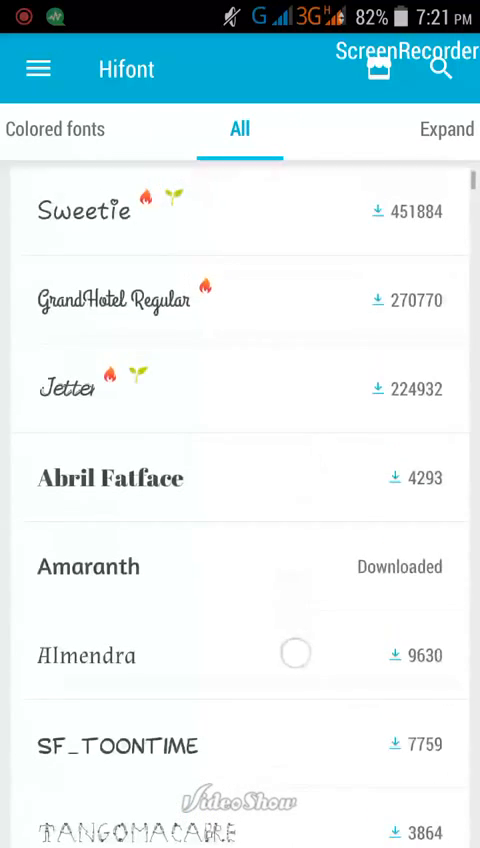
{"action": "scroll", "scroll_direction": "down", "scroll_amount": 3}
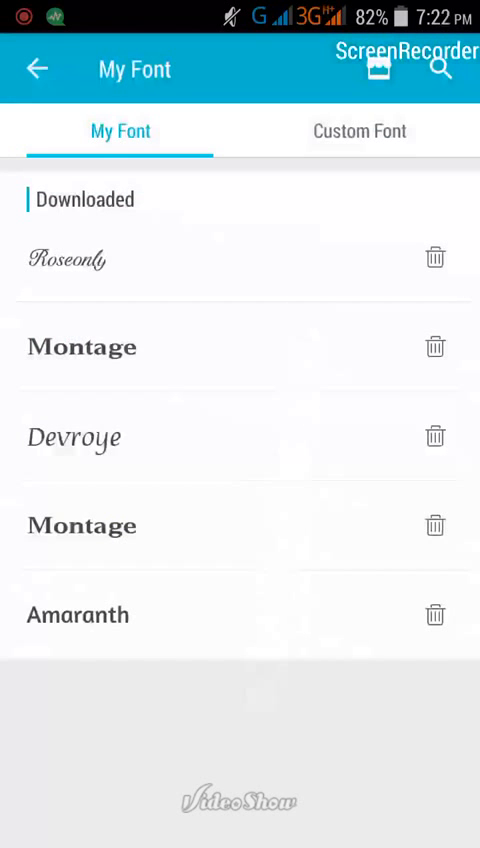
- Glance at Custom Font, then choose a downloaded font from My Font to get the apply prompt
{"action": "left_click", "coordinate": [360, 132]}
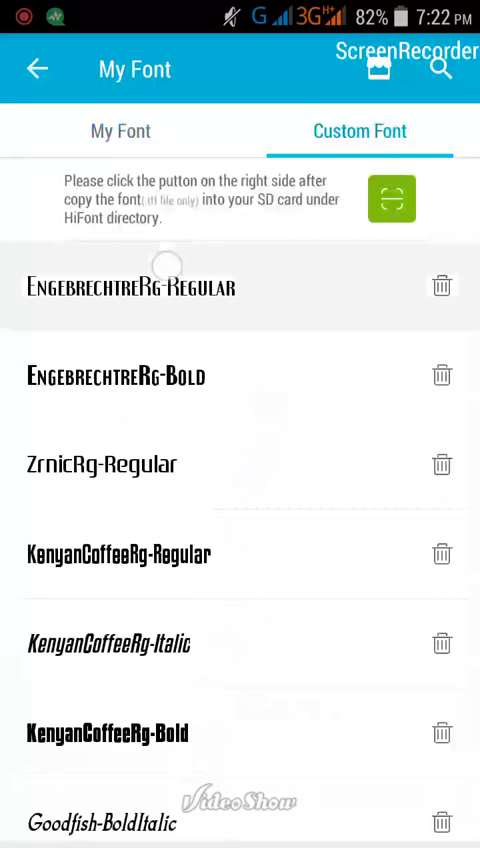
{"action": "left_click", "coordinate": [120, 132]}
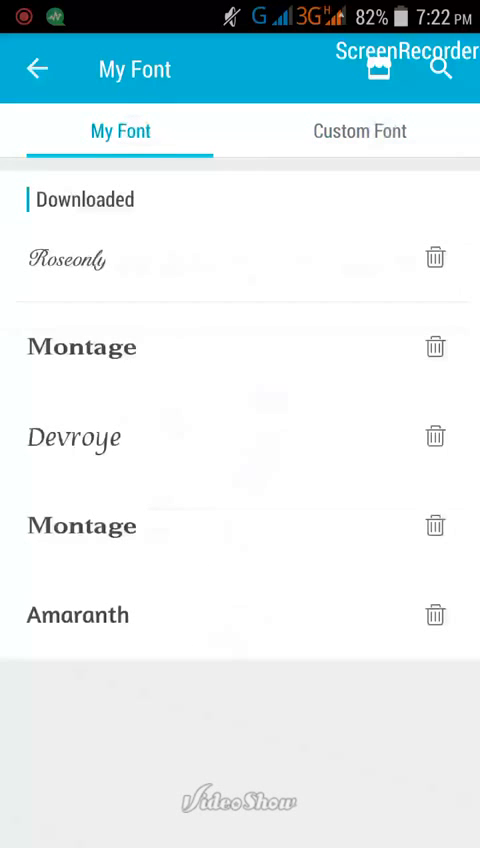
{"action": "left_click", "coordinate": [172, 430]}
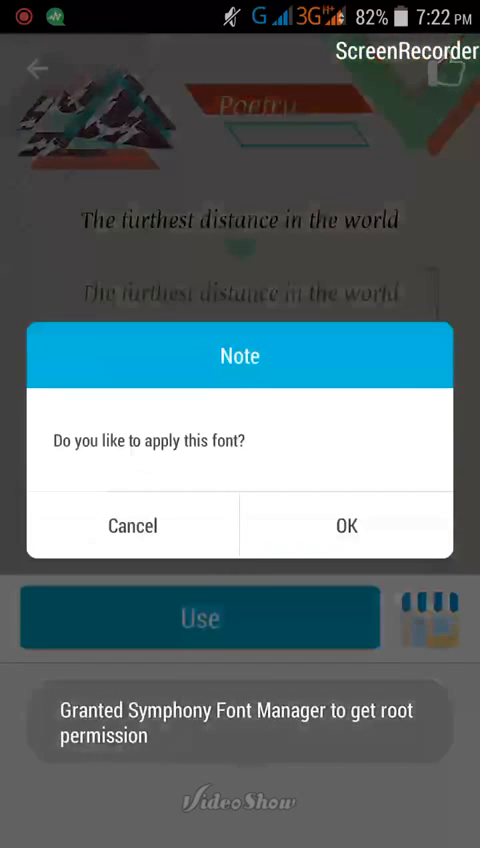
- Confirm the Note dialog to apply the font, then land in the phone's Settings app
{"action": "left_click", "coordinate": [346, 524]}
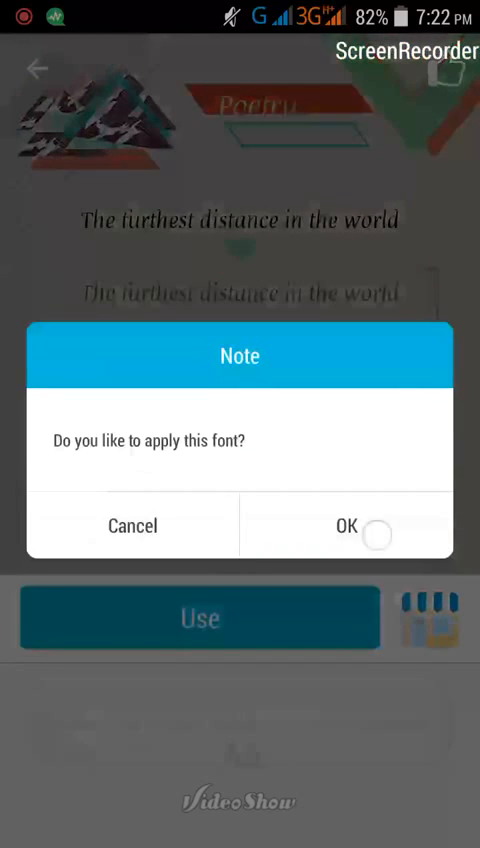
{"action": "left_click", "coordinate": [348, 524]}
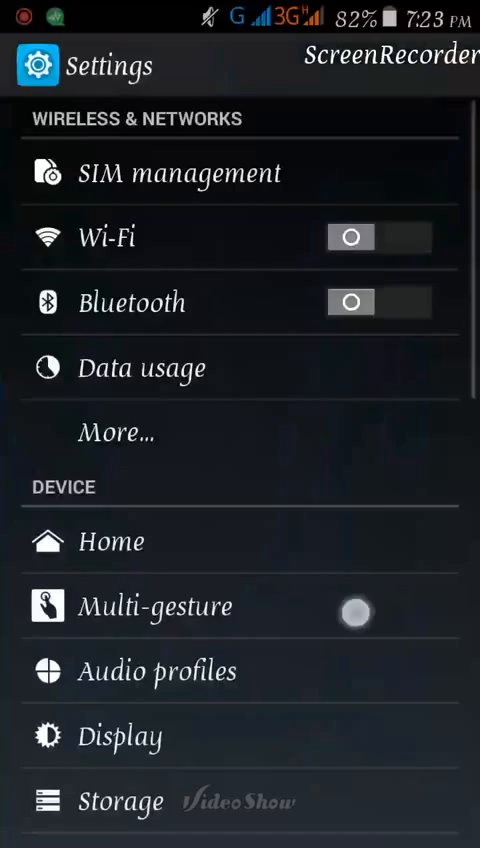
- Look over the Settings list rendered in the new font before heading to the app drawer
{"action": "scroll", "scroll_direction": "down", "scroll_amount": 3}
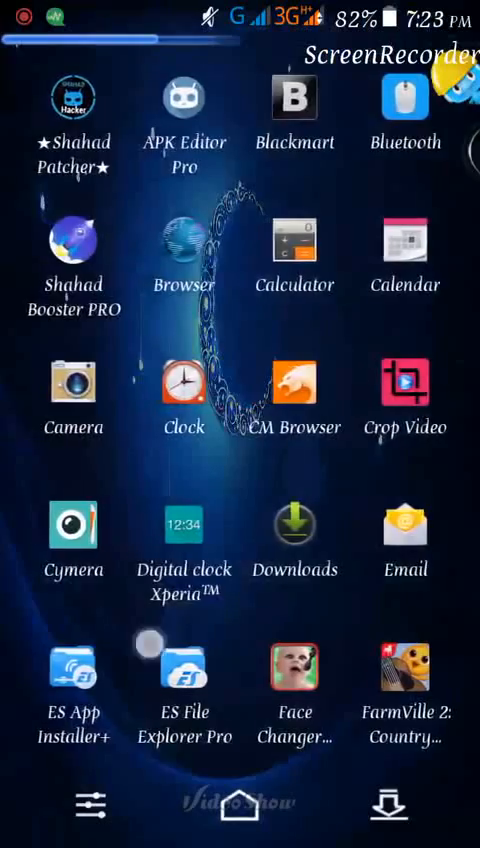
{"action": "scroll", "scroll_direction": "down", "scroll_amount": 3}
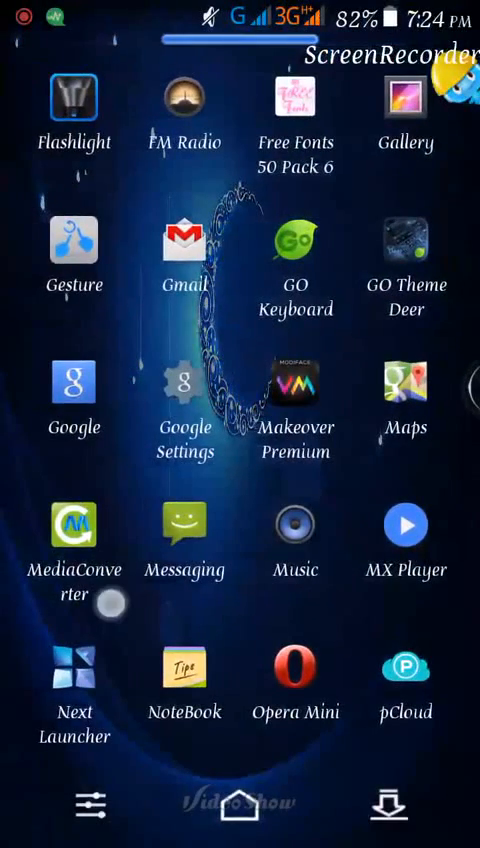
{"action": "scroll", "scroll_direction": "left", "scroll_amount": 3}
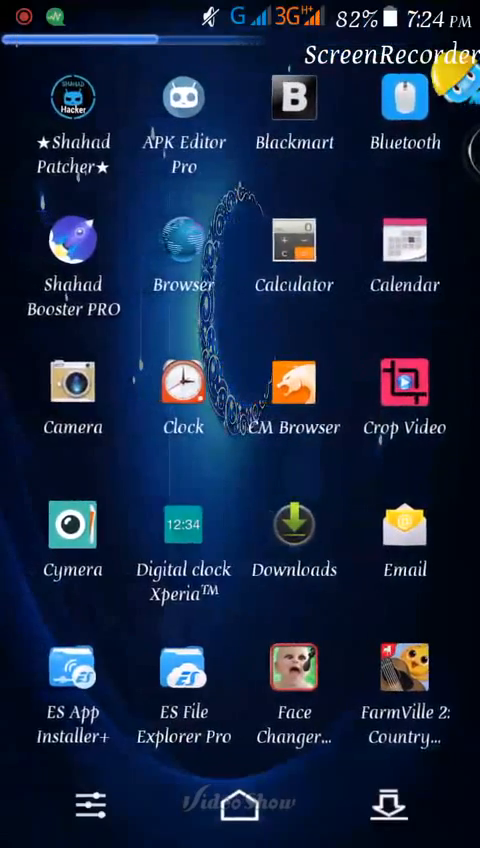
{"action": "scroll", "scroll_direction": "left", "scroll_amount": 3}
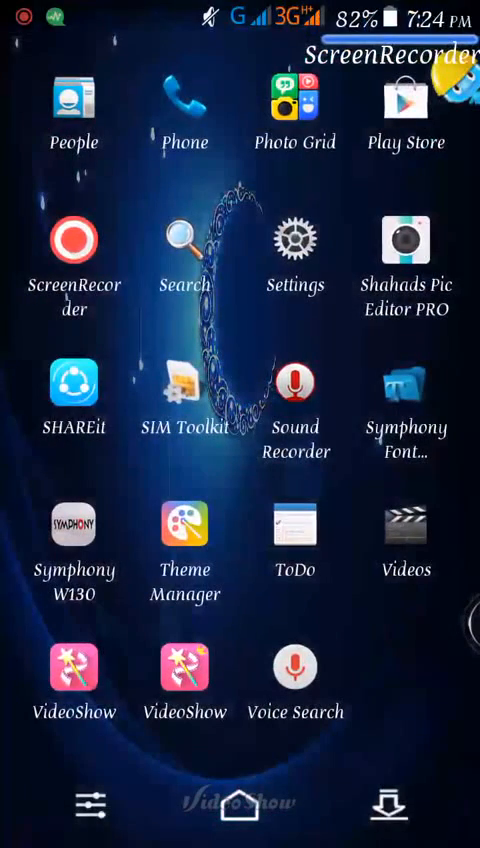